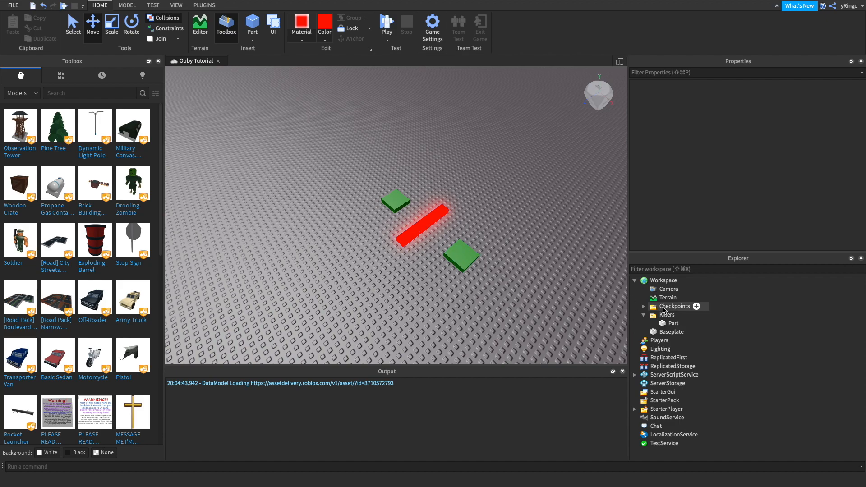
Select the Killers folder and the server script, then bring the script up for editing
click(667, 313)
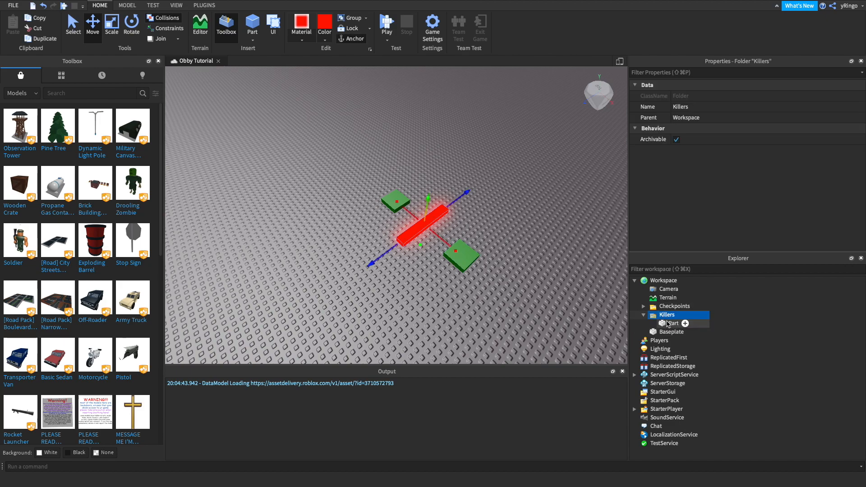
click(671, 323)
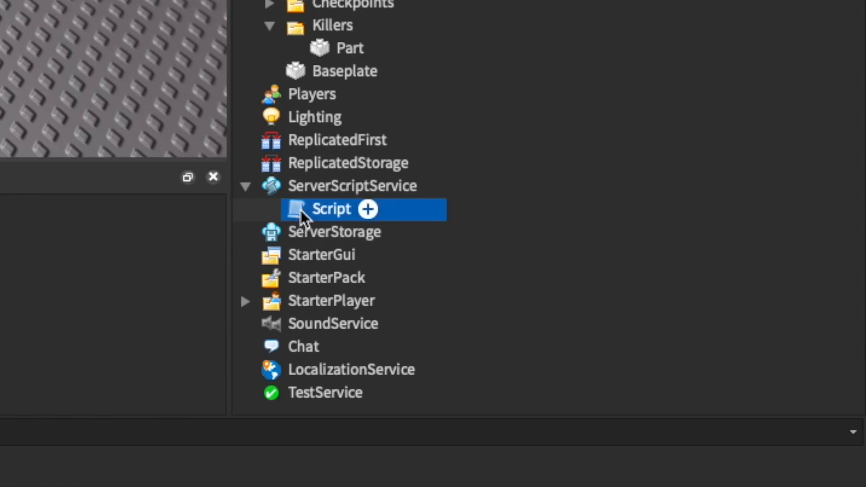
double_click(330, 208)
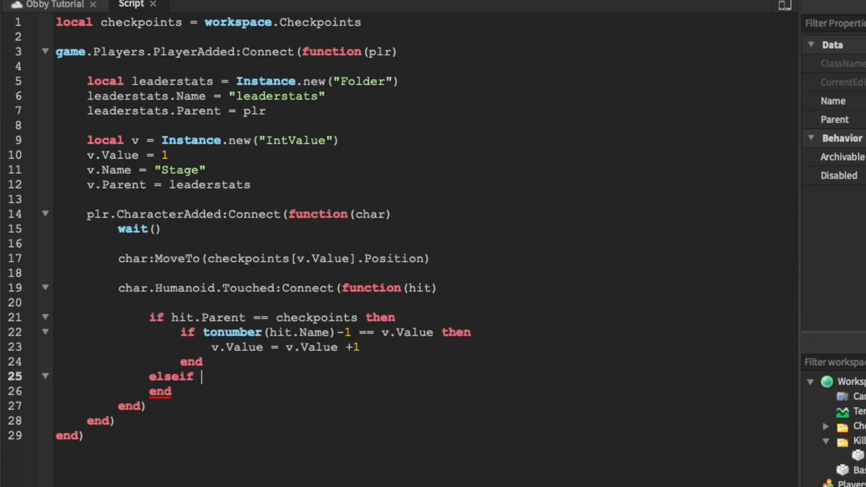
Add 'elseif hit.Parent == workspace.Killers then char.Humanoid.Health = 0' to the touch handler
text(hit.Parent ==)
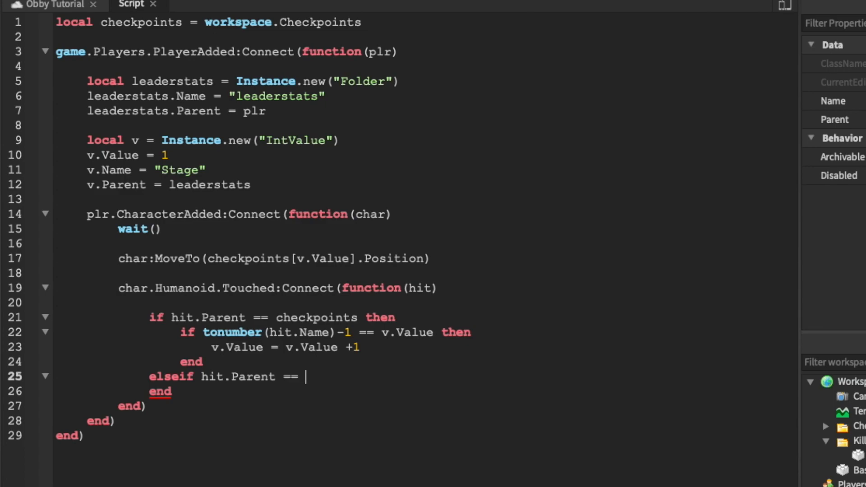
text(workspace.)
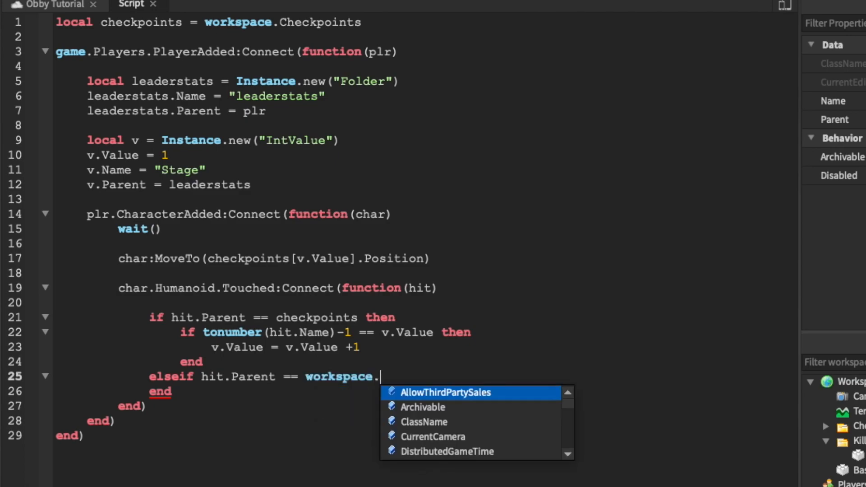
text(Killers then)
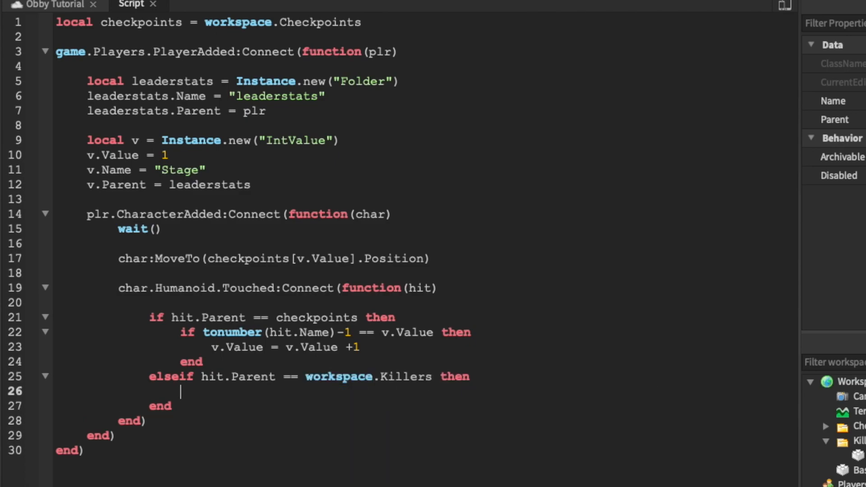
text(char.)
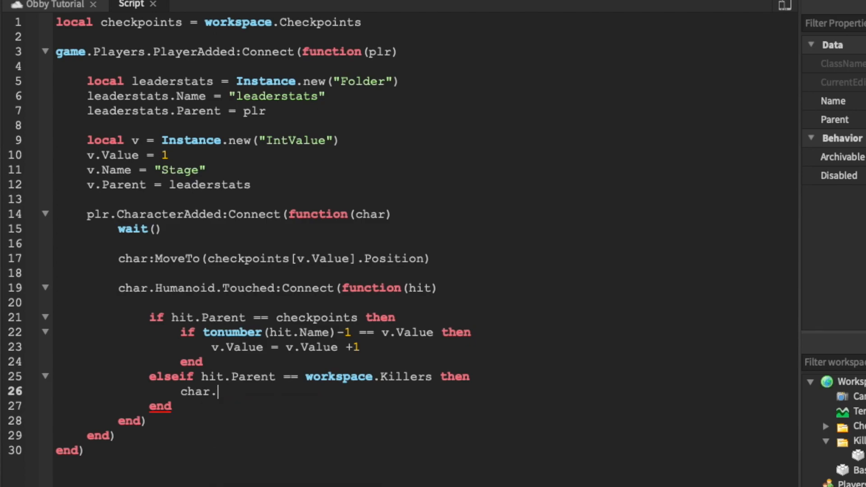
text(Humanoid.)
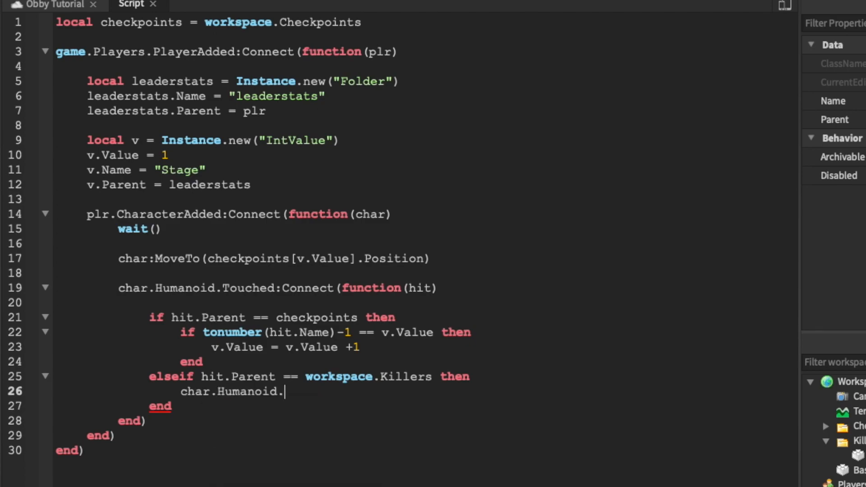
text(Health = 0)
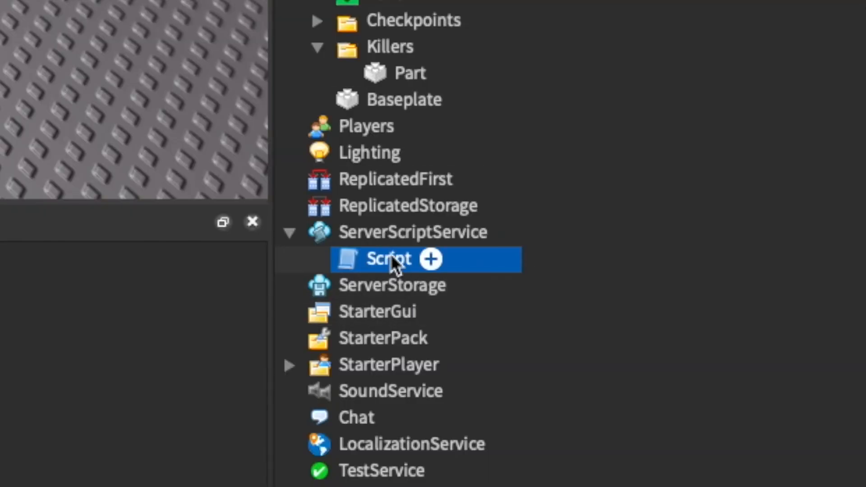
Start a play test so the avatar spawns on the green checkpoint beside the red kill bar
double_click(387, 259)
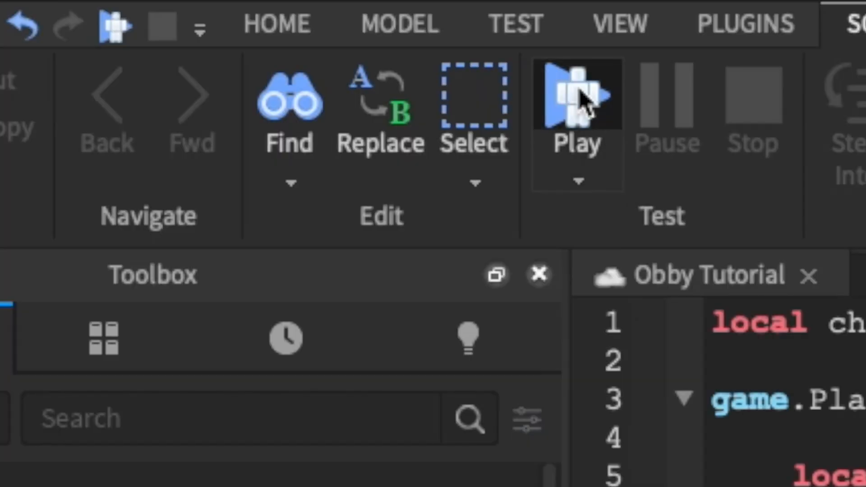
click(577, 97)
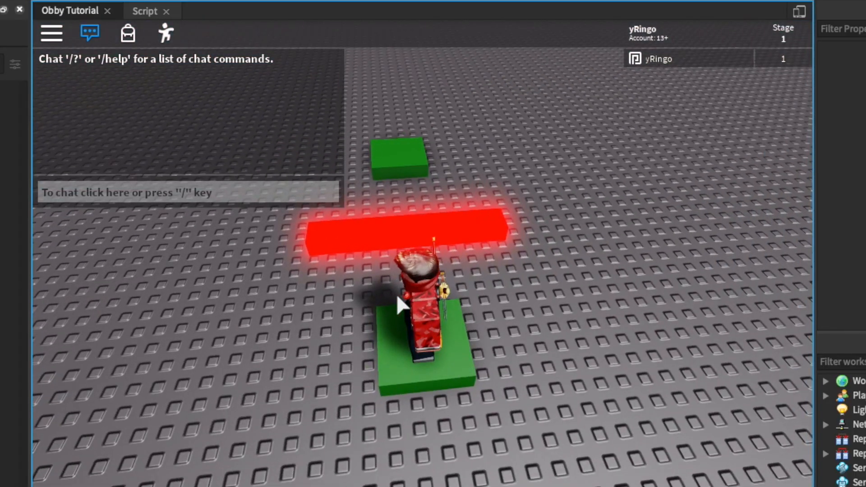